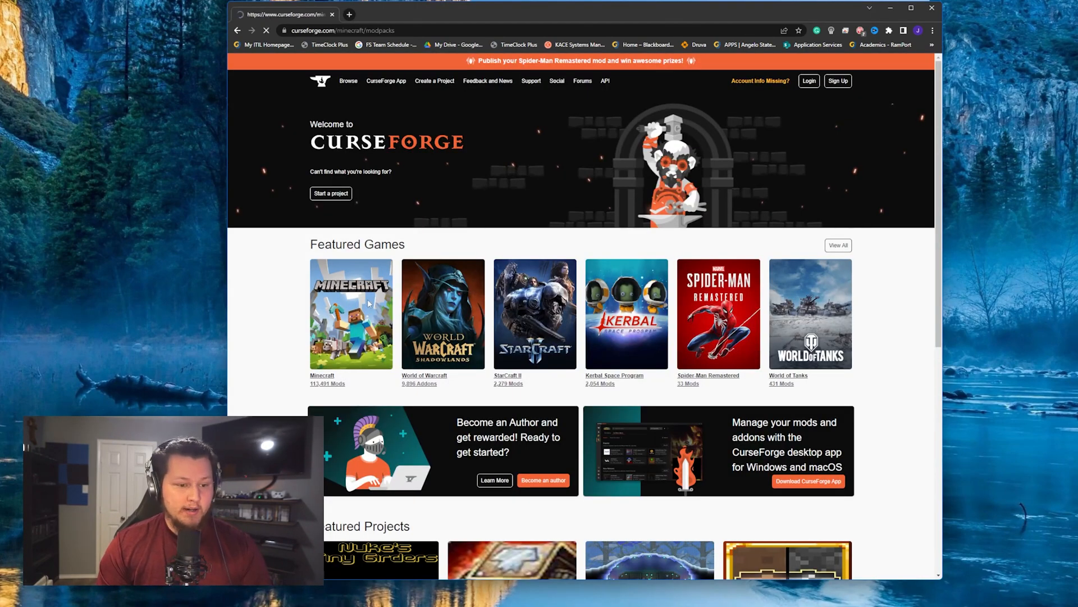
Start downloading the RLCraft Server Pack 1.12.2 v2.9.1c from the RLCraft Files listing on CurseForge.
left_click(351, 313)
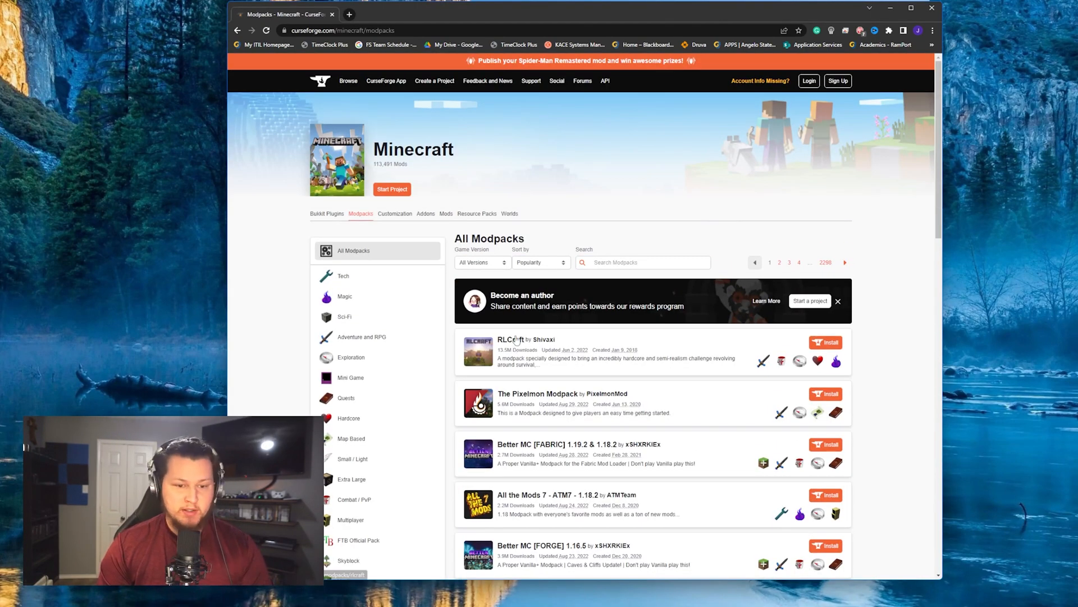
left_click(510, 339)
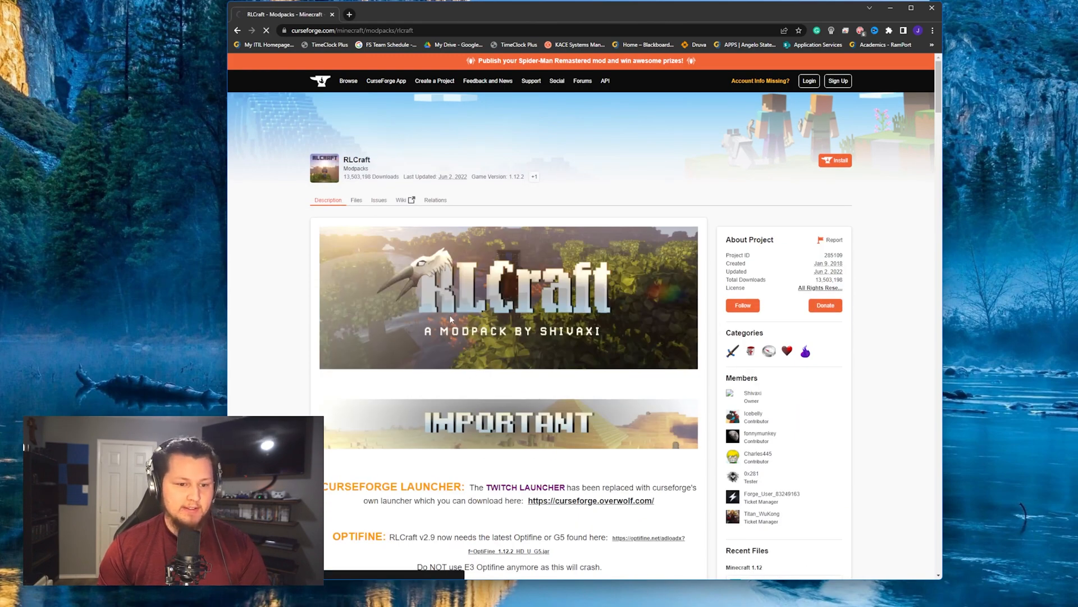
left_click(356, 200)
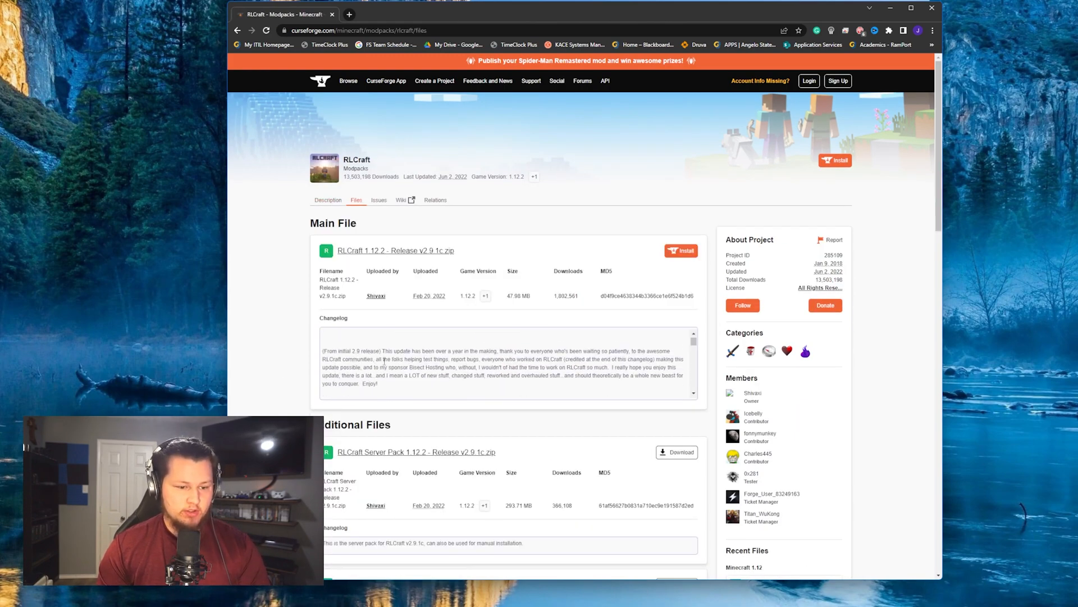
scroll("down", 3)
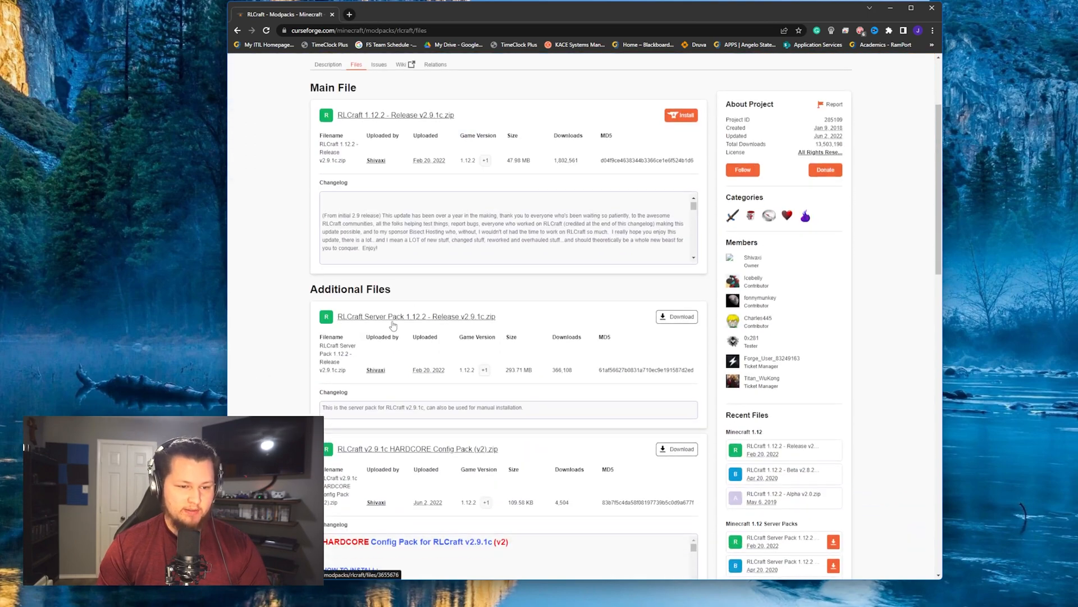
mouse_move(676, 317)
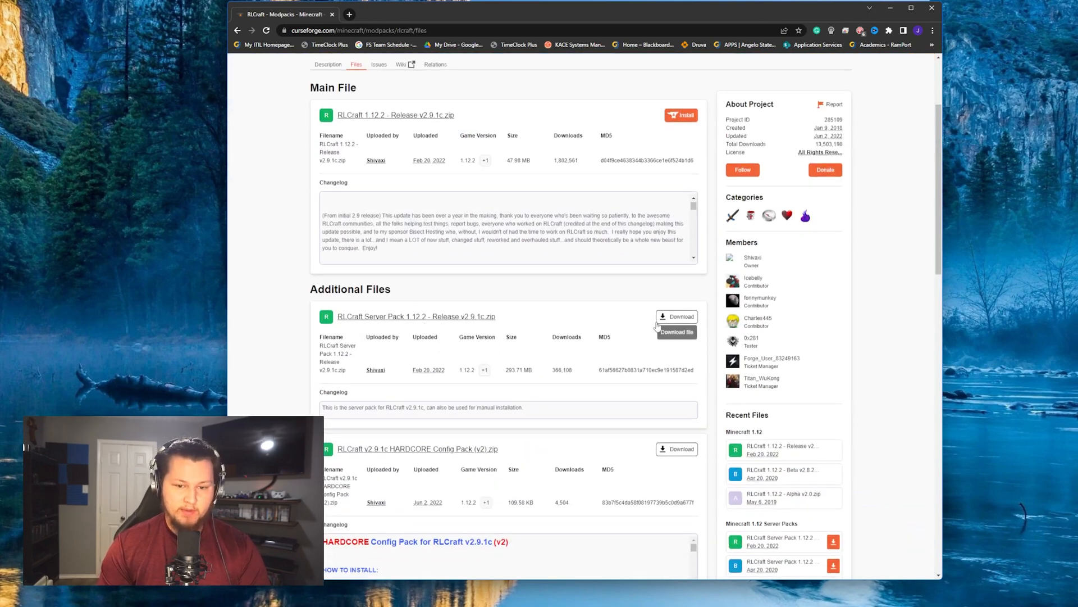
left_click(676, 317)
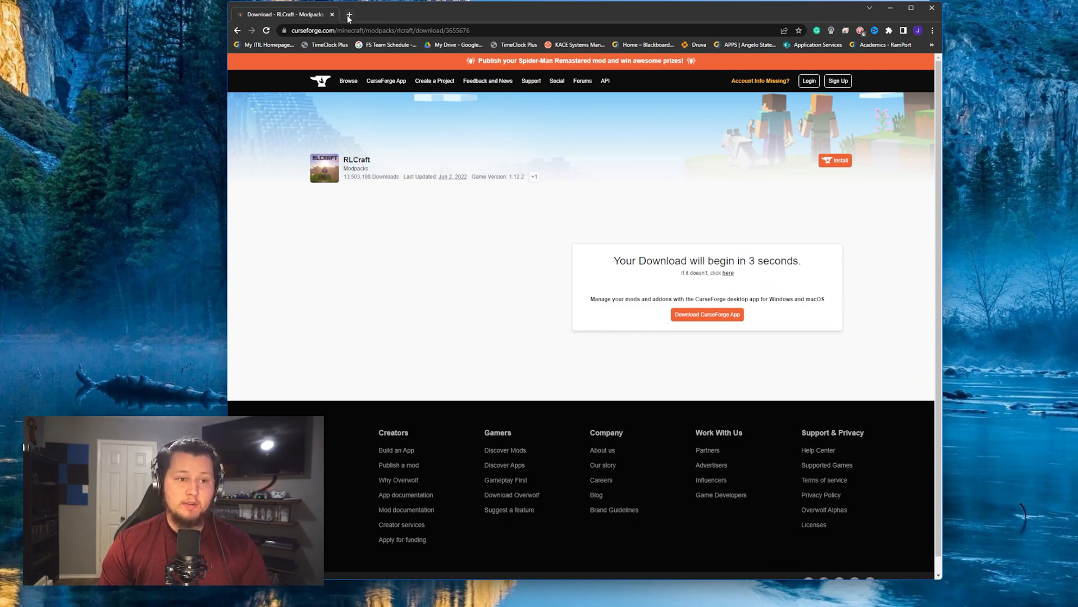
mouse_move(348, 15)
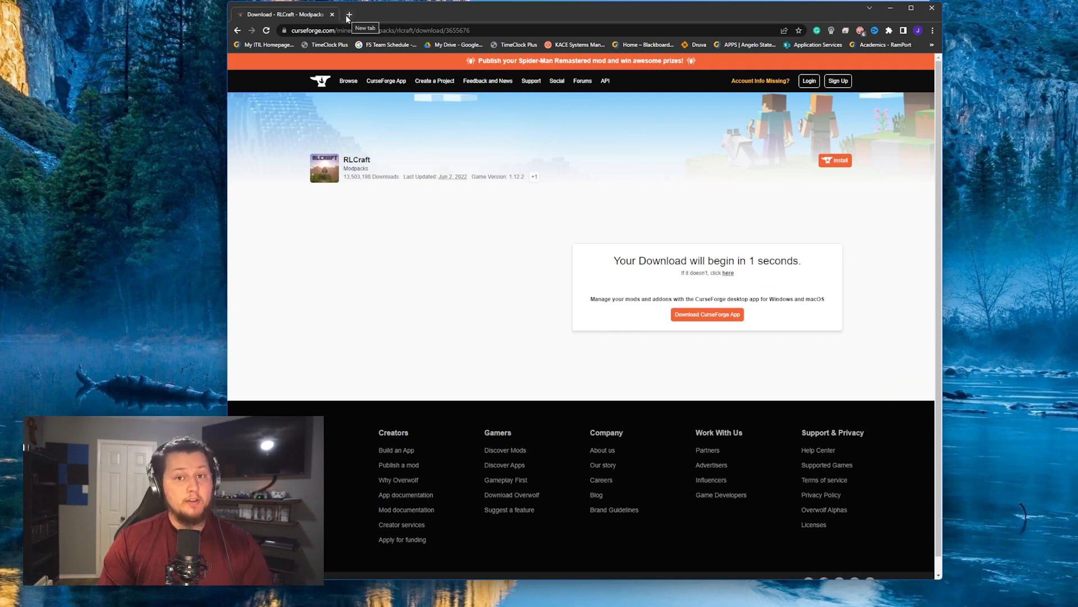
Look up the Oracle Java SE 8 archive downloads in a new tab, then close that tab.
left_click(348, 14)
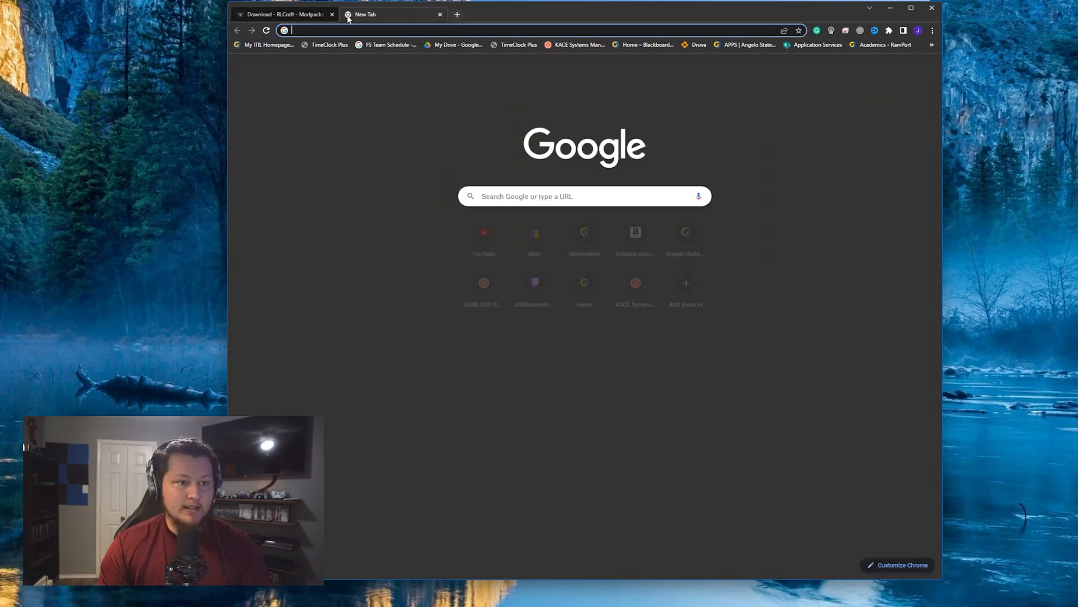
type("curese forge")
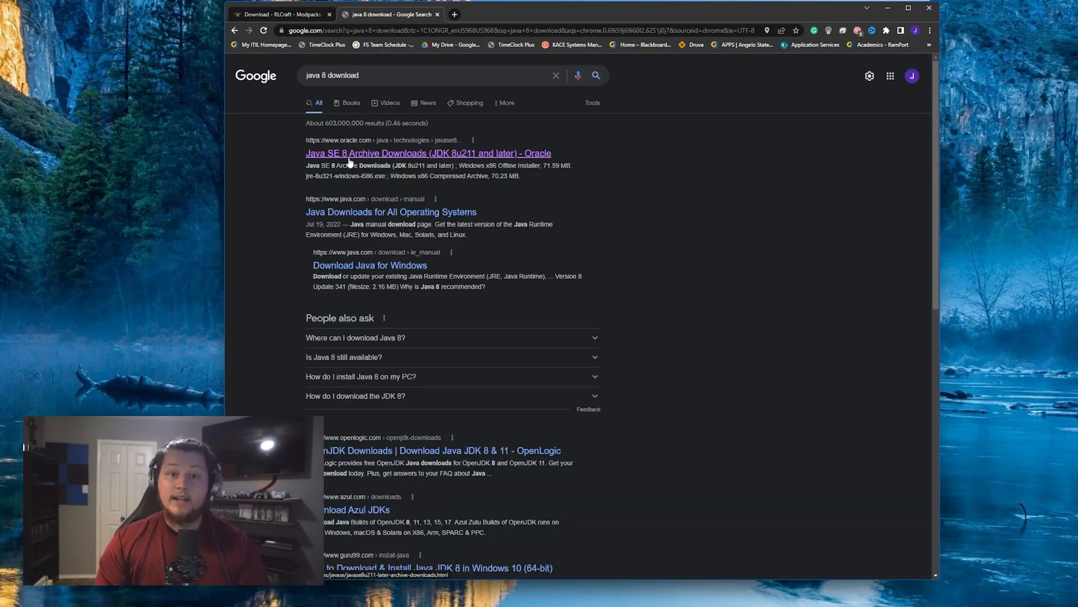
left_click(428, 153)
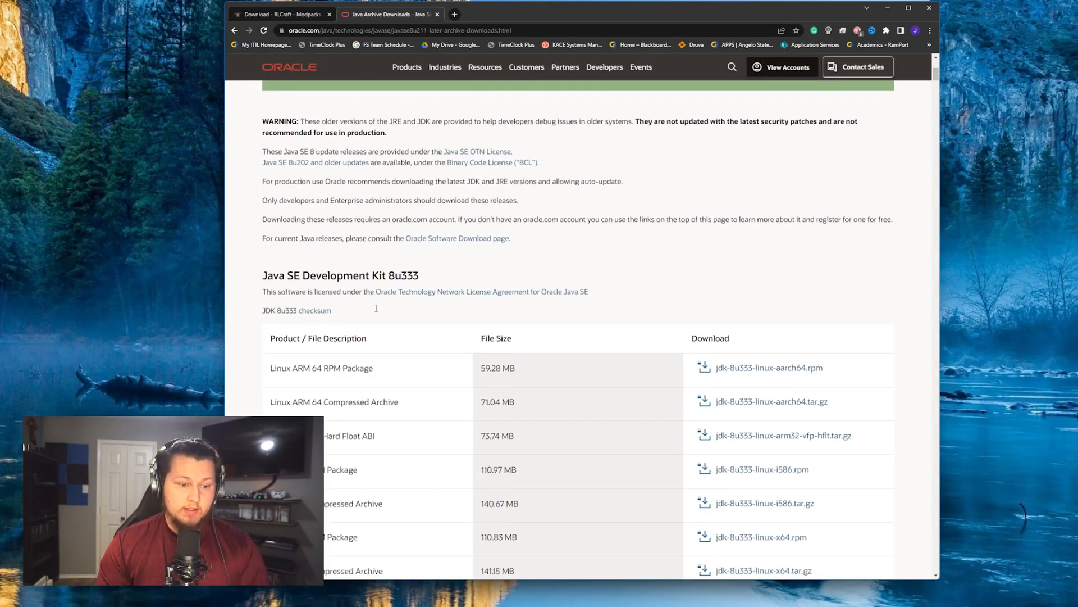
scroll("down", 3)
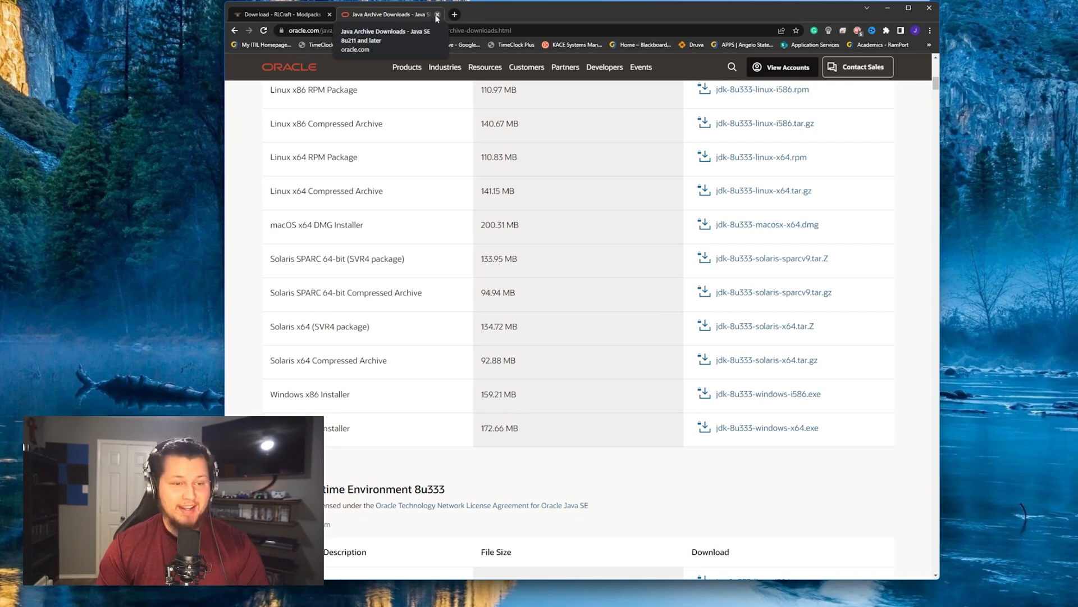
left_click(436, 14)
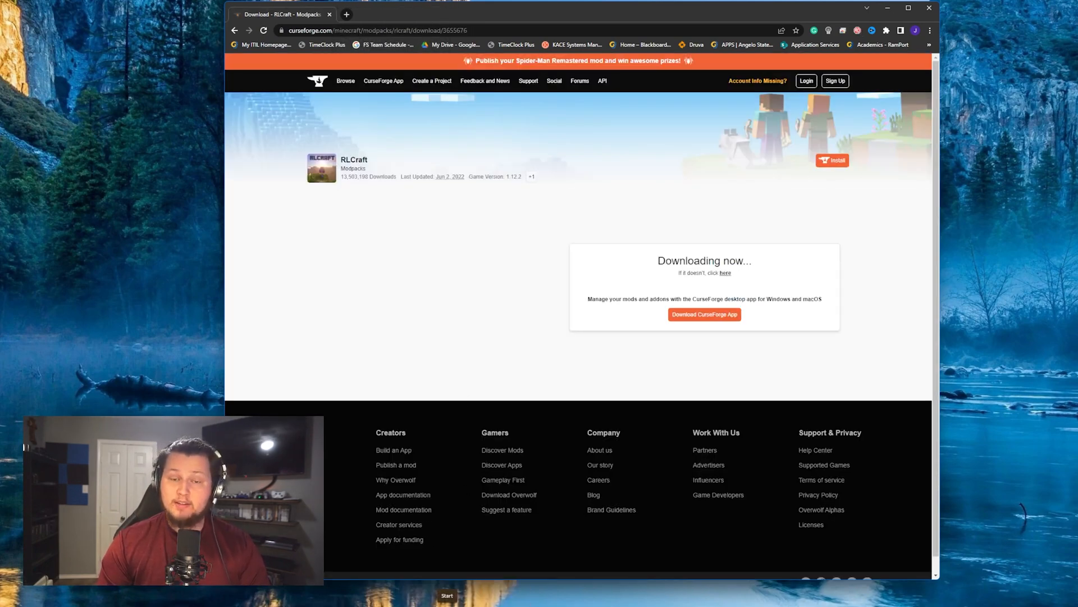
mouse_move(524, 377)
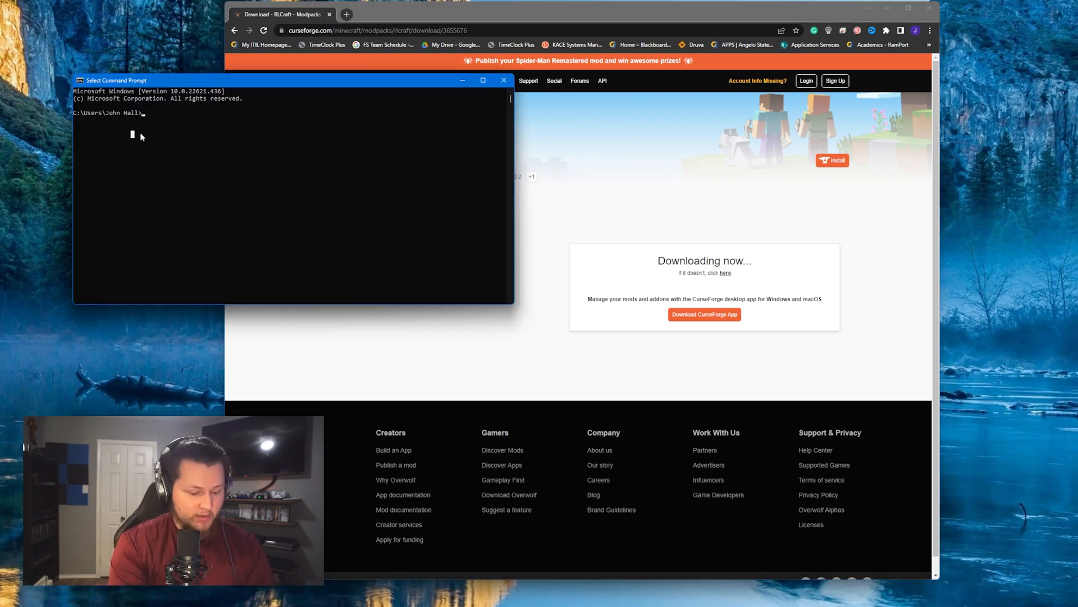
Run a java -version check at the Command Prompt.
type("java -verio")
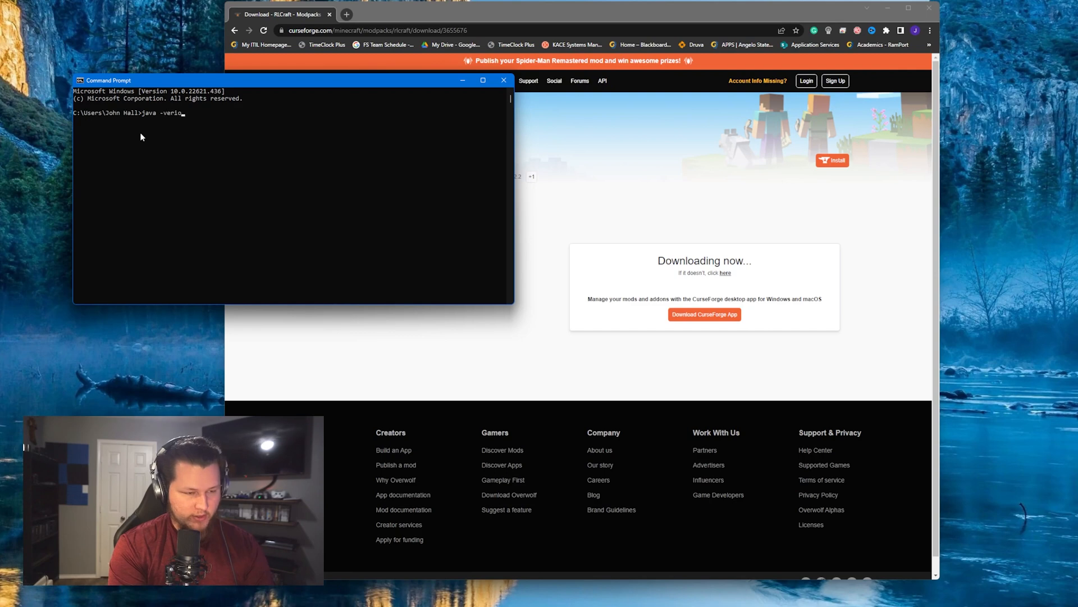
key("Return")
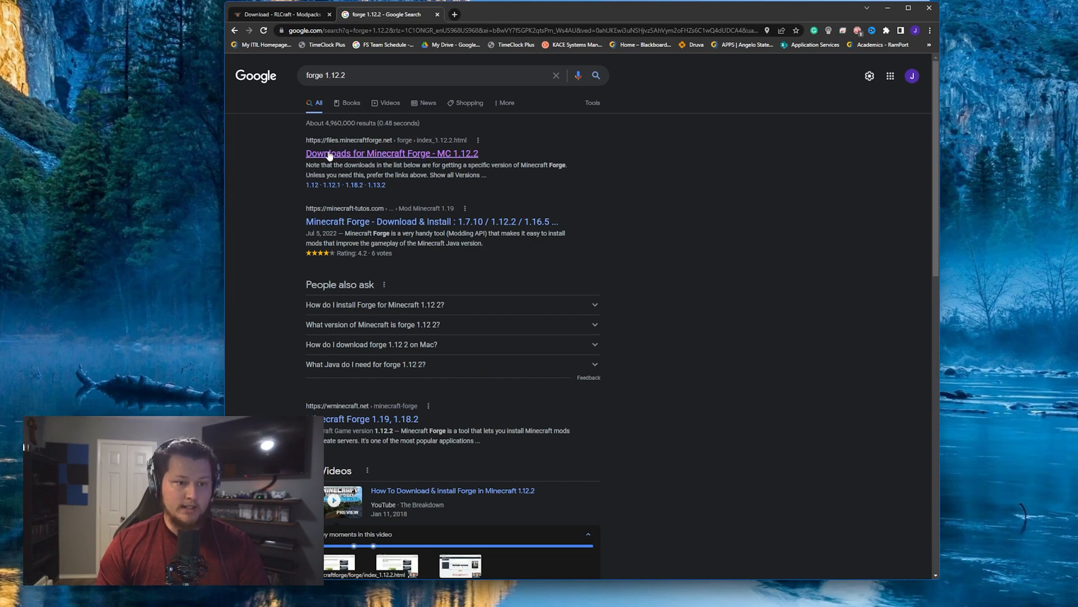
Start downloading the latest Forge installer from the Minecraft Forge MC 1.12.2 downloads page.
left_click(391, 153)
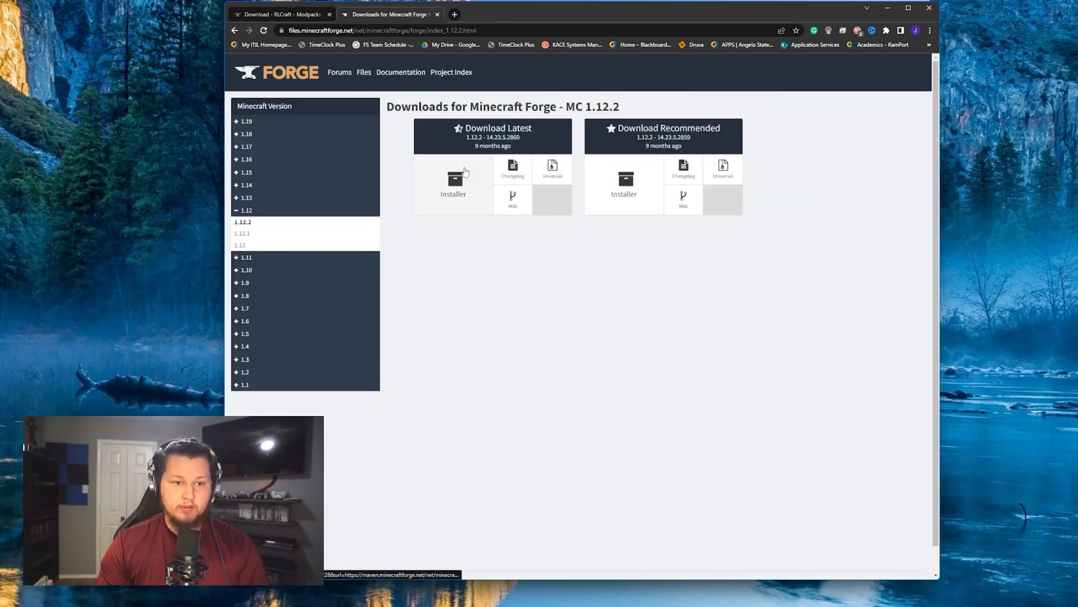
left_click(452, 182)
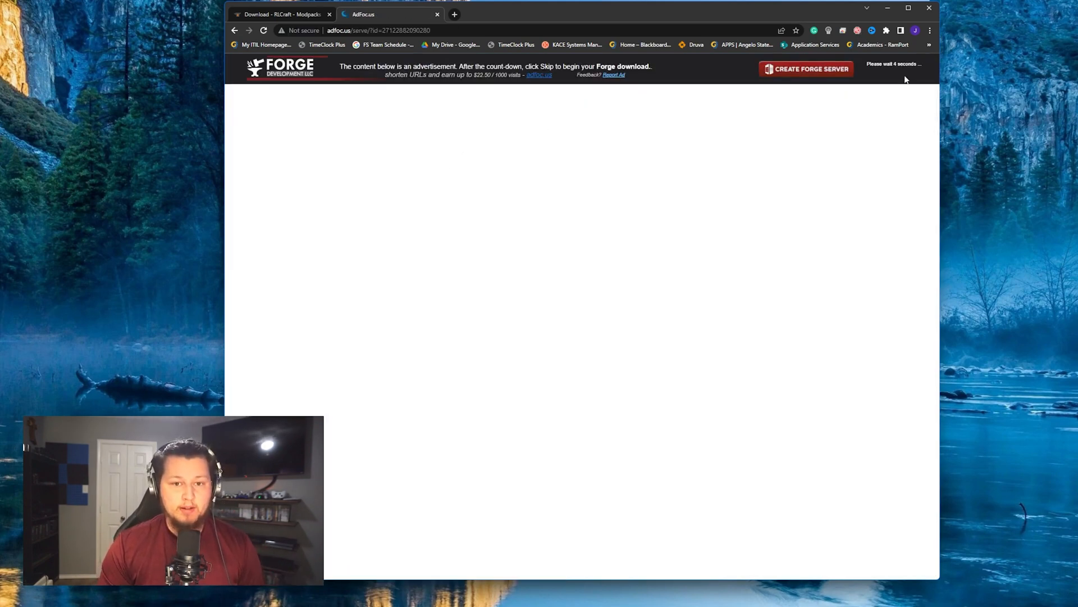
mouse_move(867, 120)
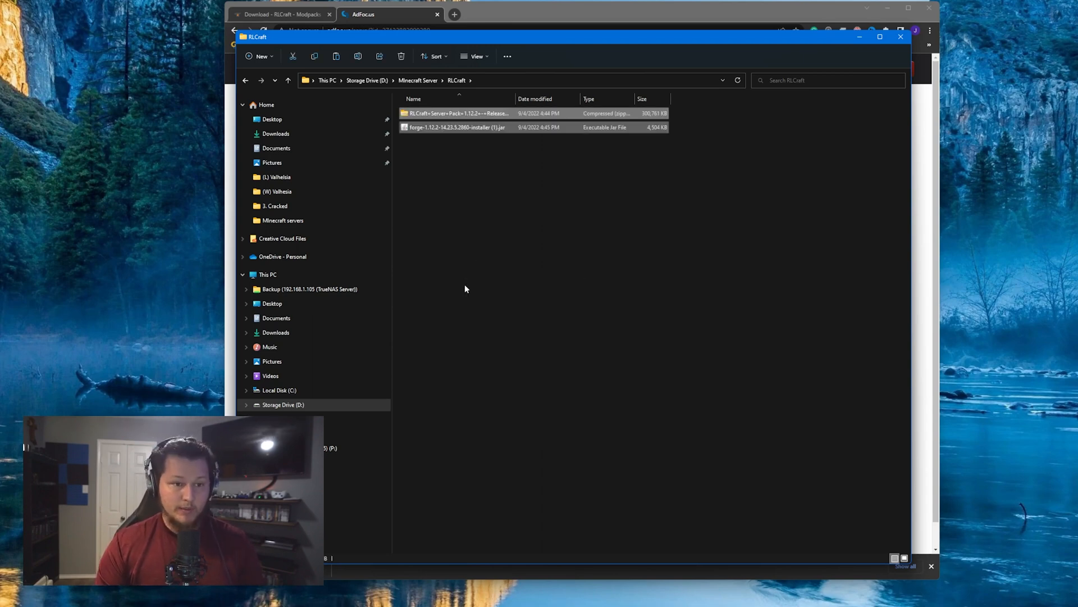
Unblock the downloaded Forge installer file from its Properties.
right_click(456, 127)
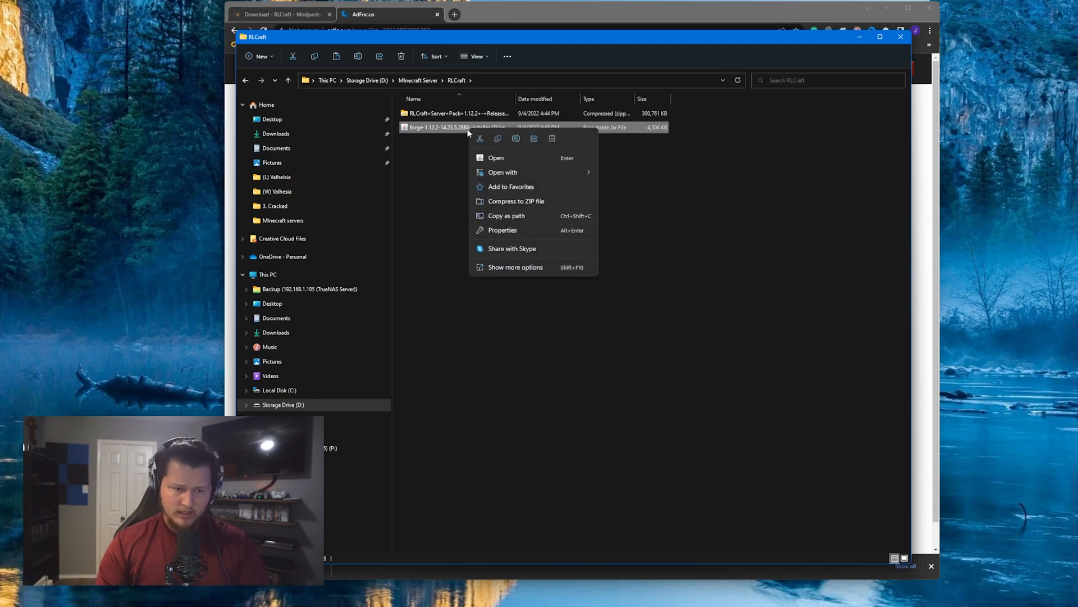
left_click(502, 229)
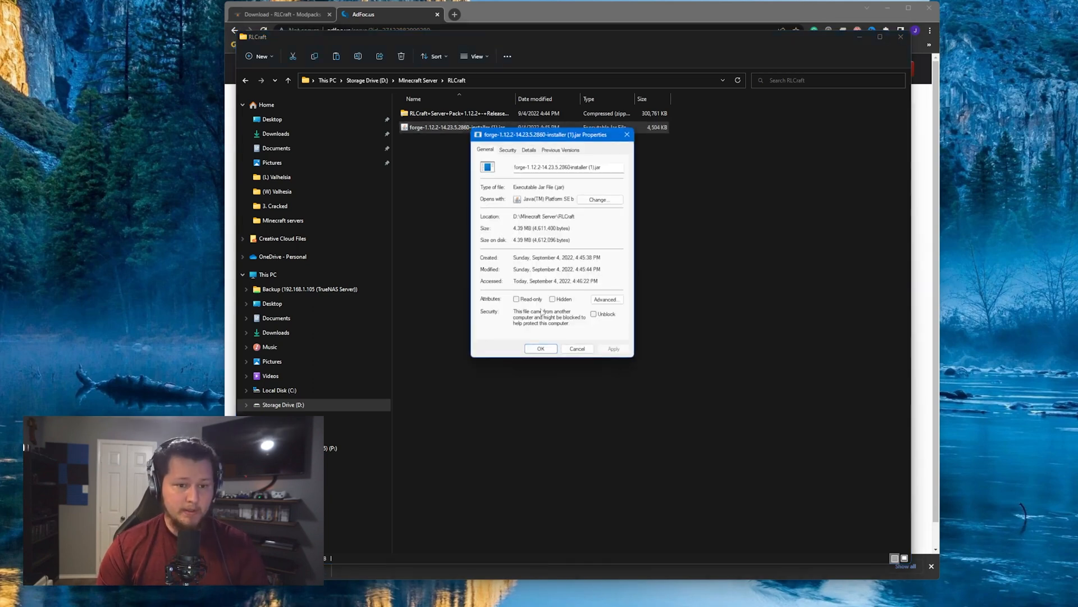
left_click(593, 314)
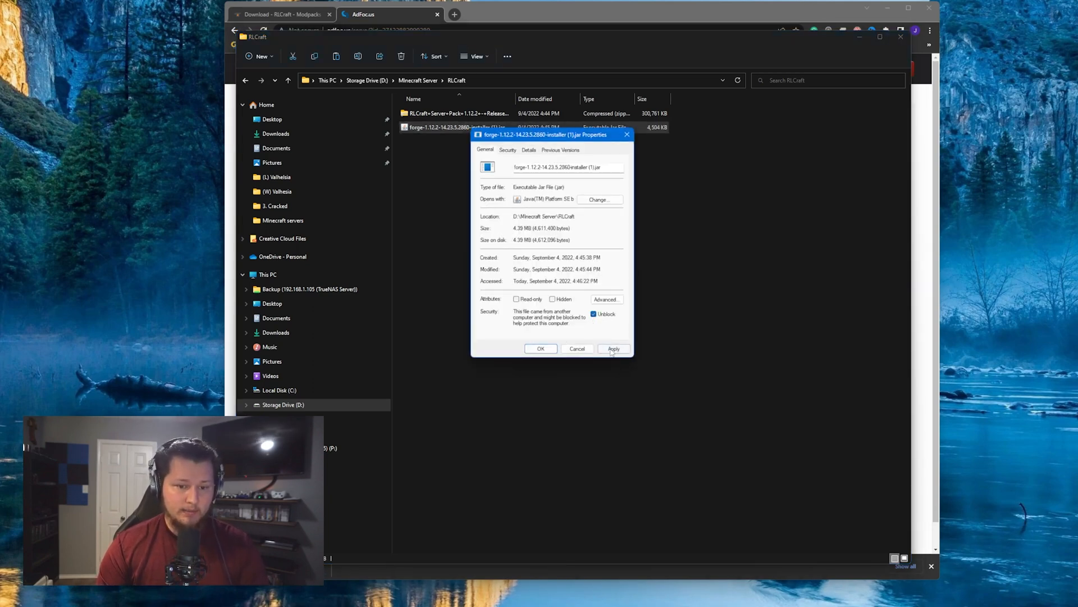
Extract the RLCraft server pack zip into its suggested folder and go into the extracted folder.
right_click(454, 112)
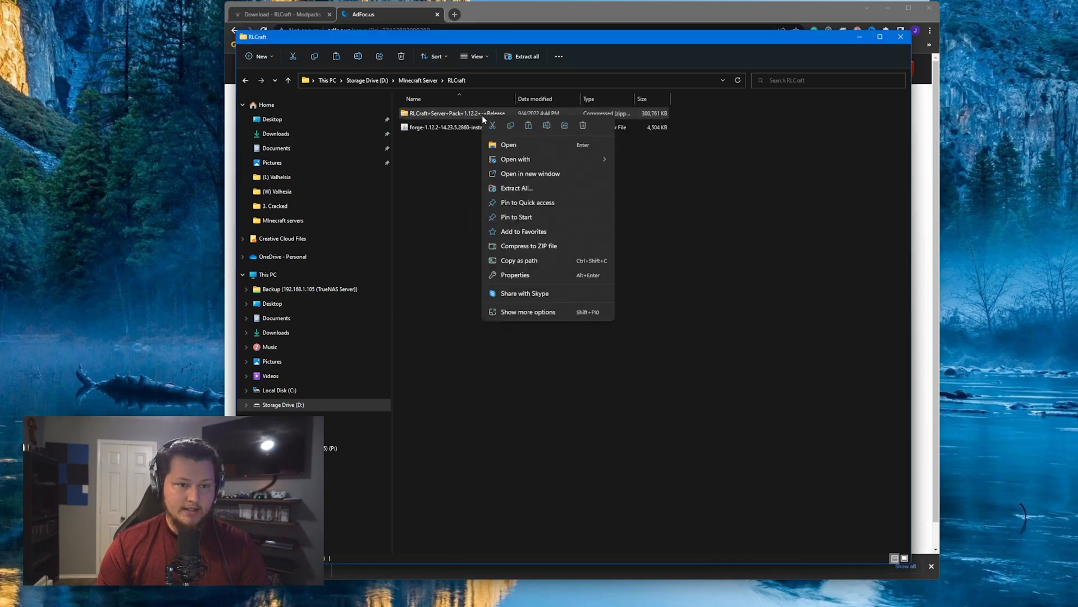
left_click(515, 274)
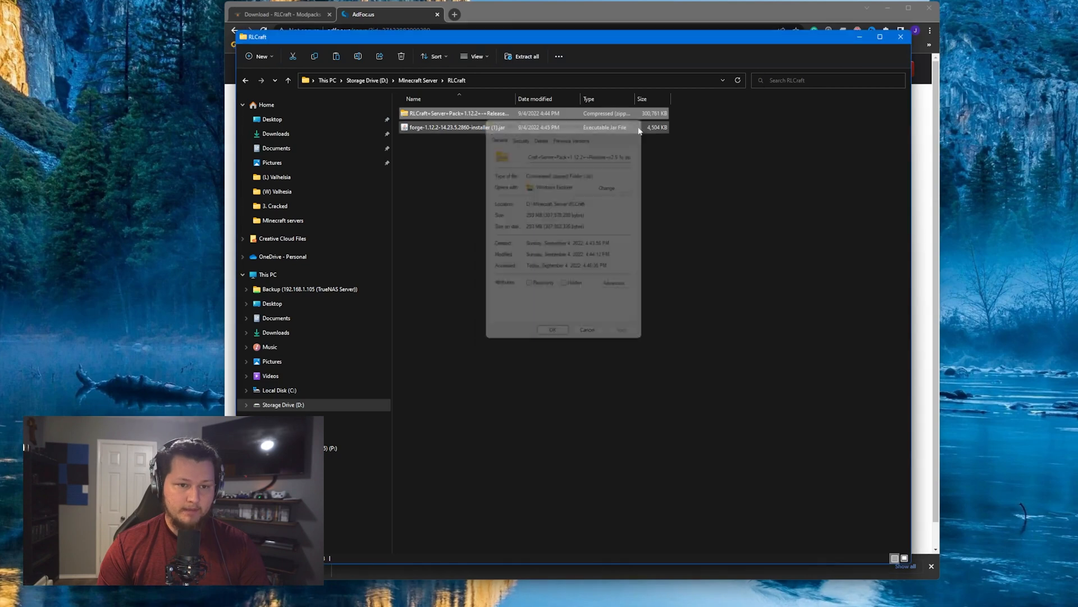
right_click(453, 127)
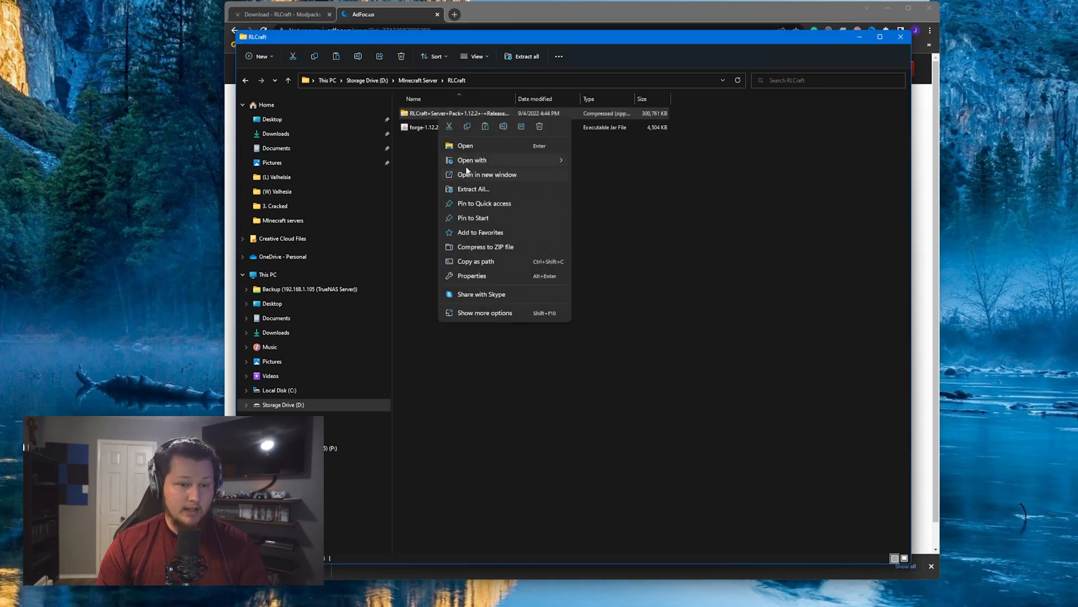
left_click(473, 189)
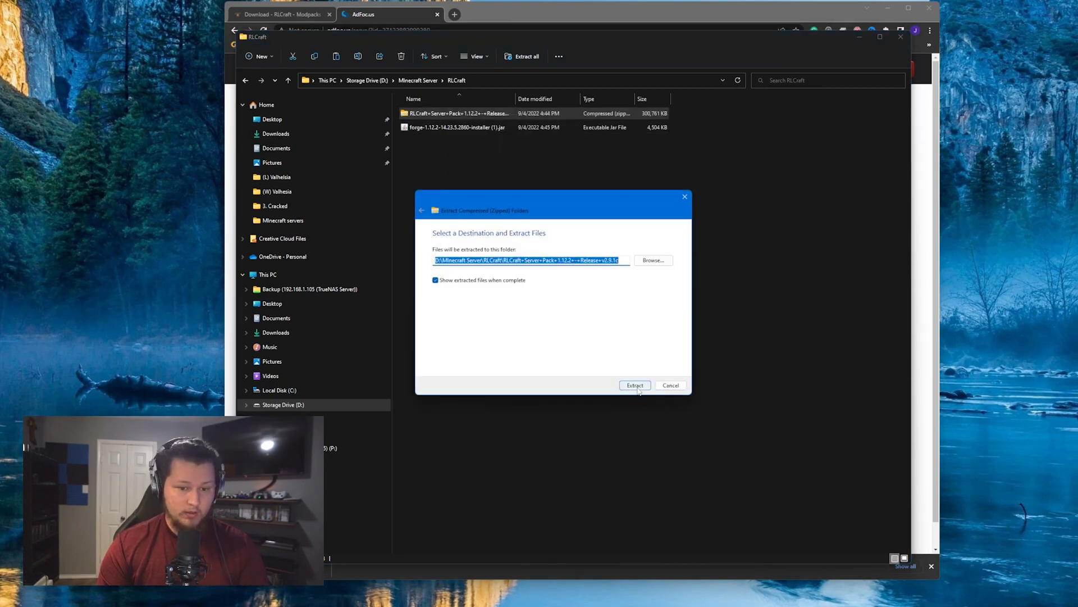
left_click(634, 385)
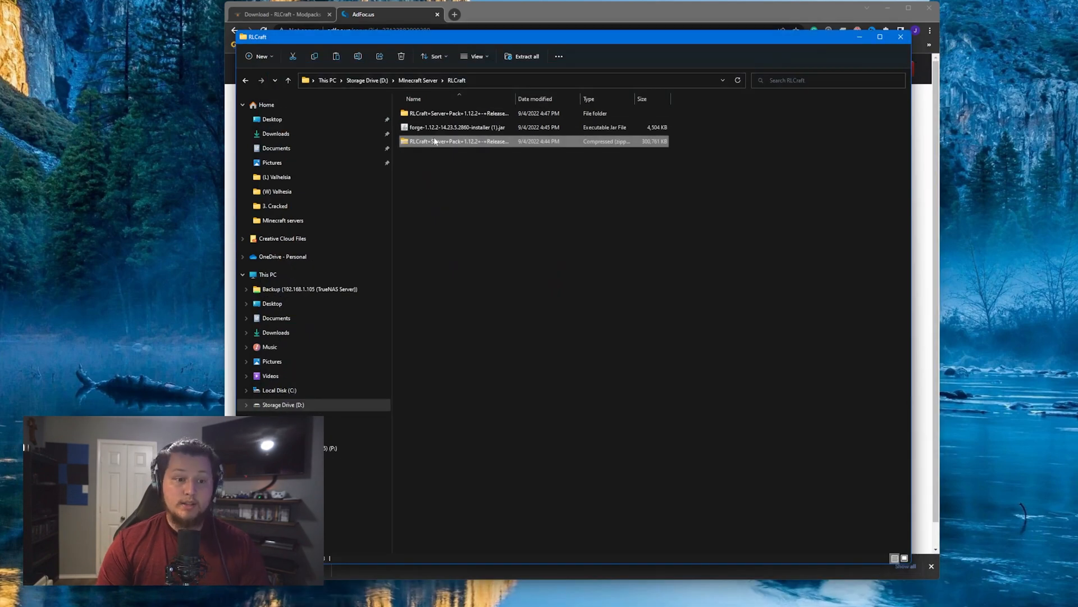
right_click(455, 127)
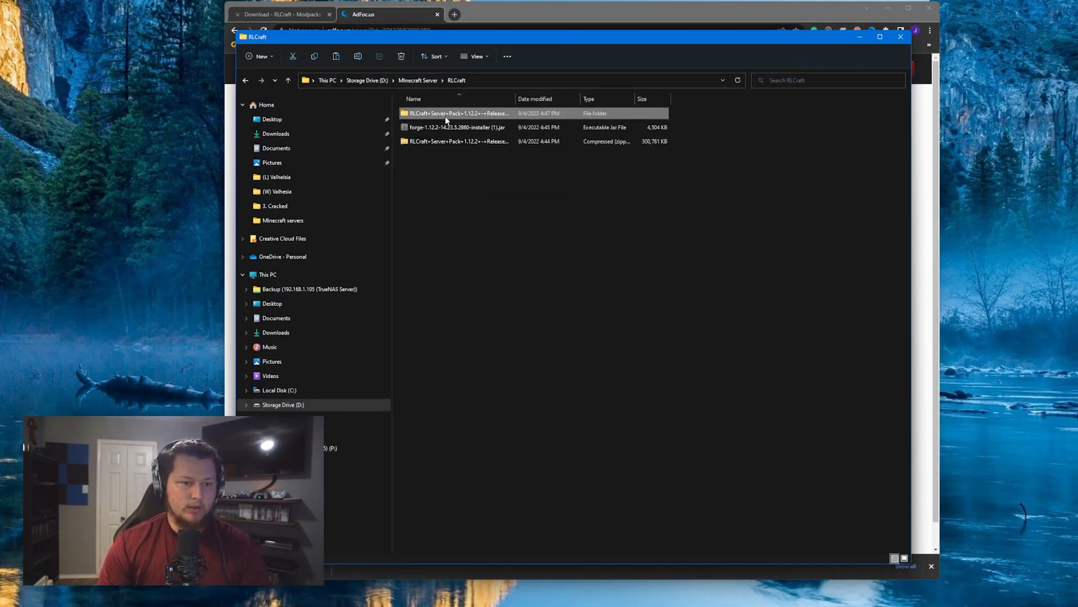
double_click(454, 112)
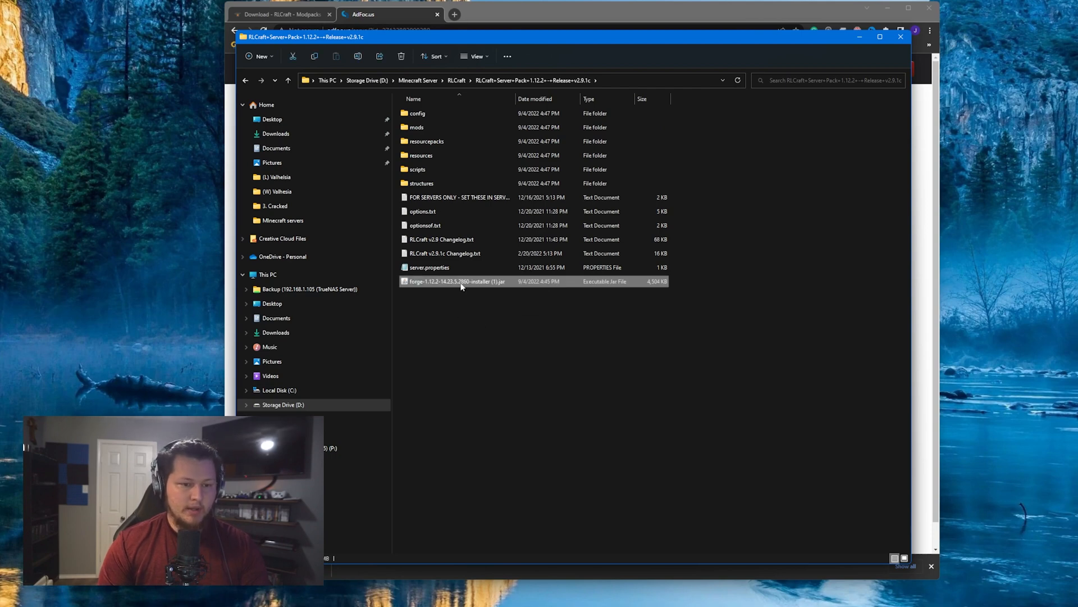
Install the Forge 1.12.2 server into the RLCraft server pack folder with the Forge installer.
double_click(456, 280)
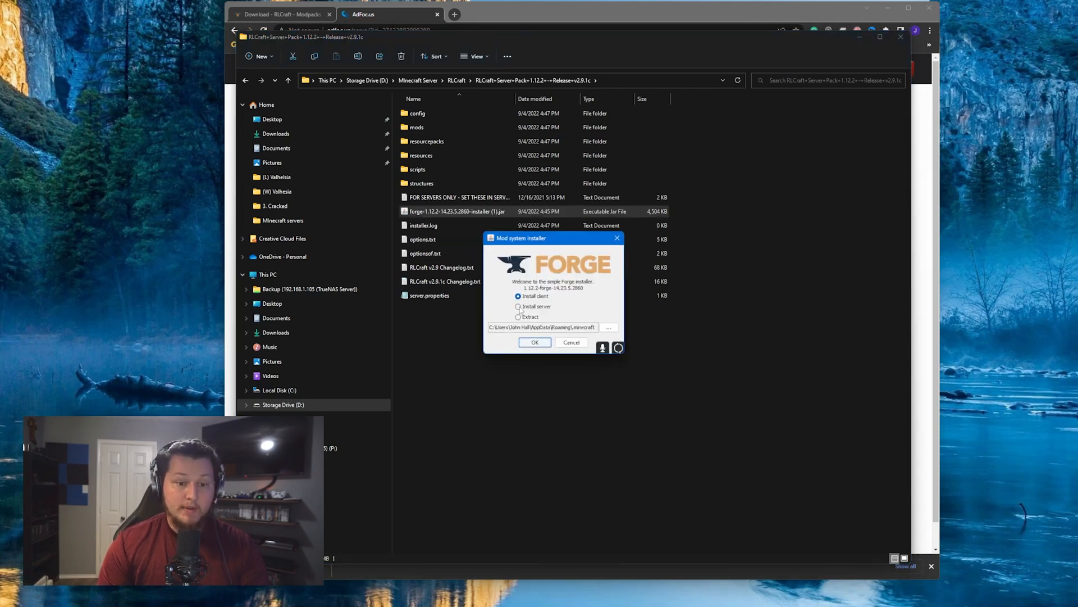
left_click(518, 306)
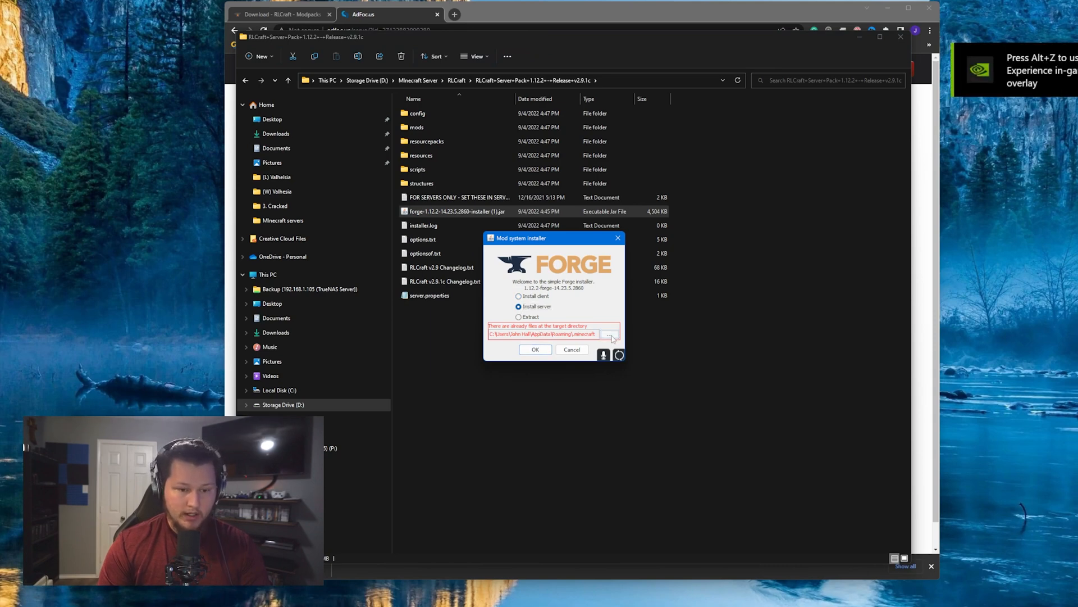
left_click(611, 337)
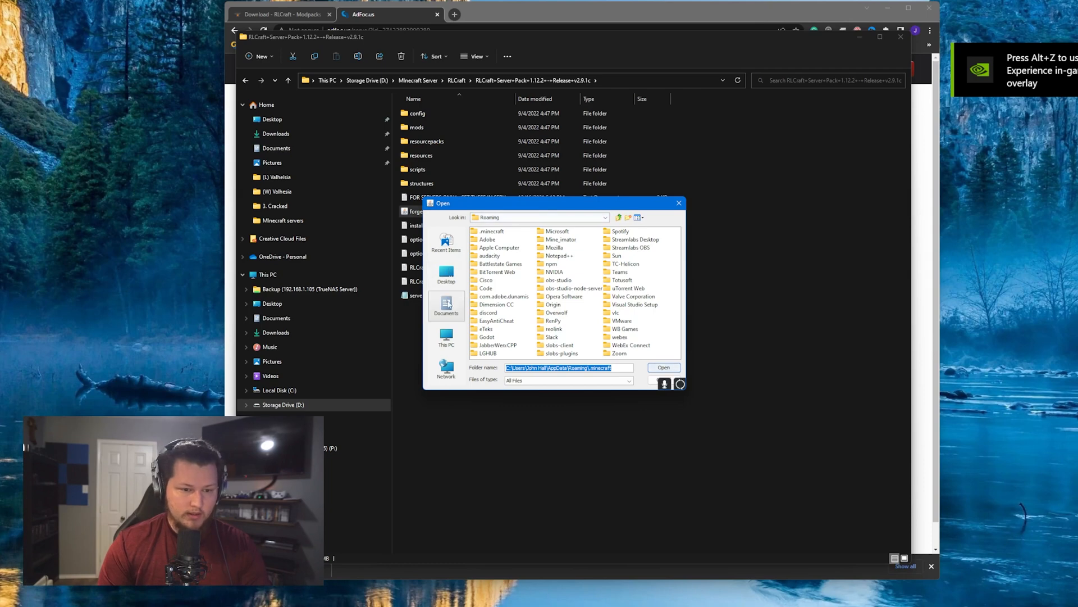
left_click(663, 366)
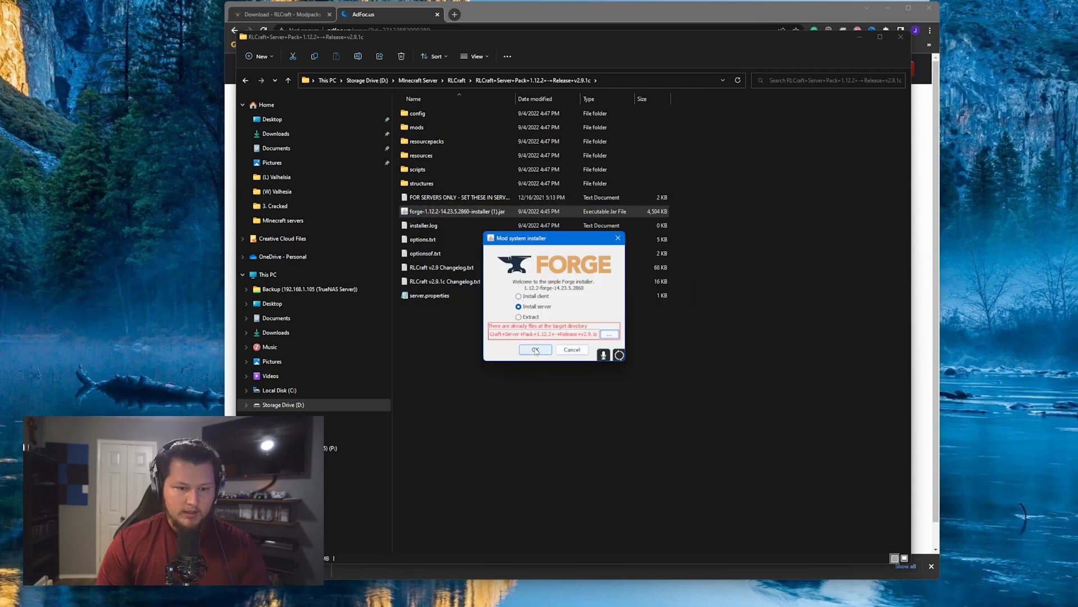
left_click(534, 350)
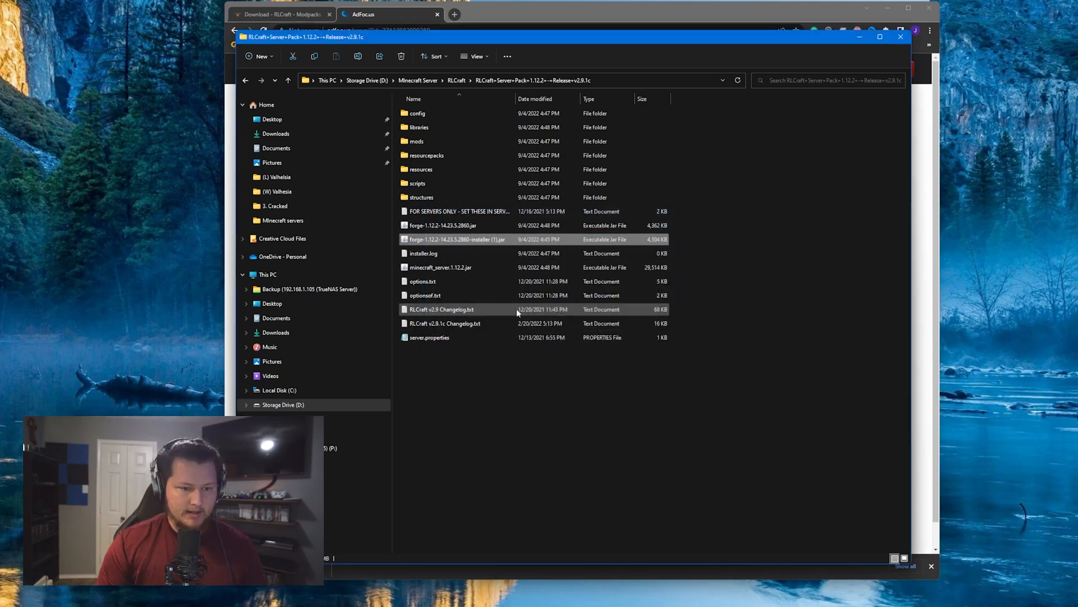
left_click(455, 363)
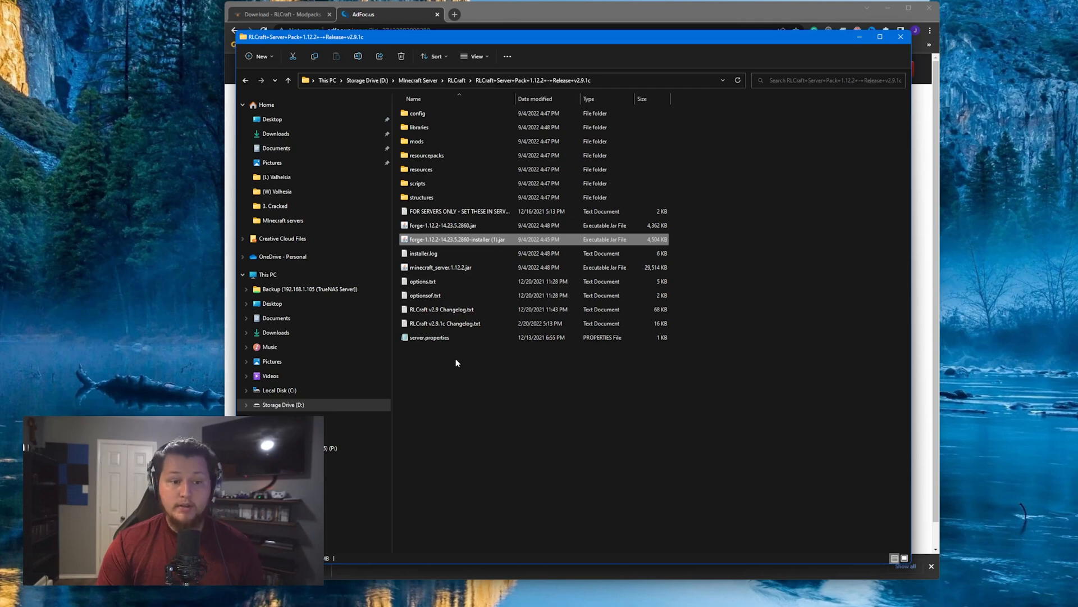
mouse_move(435, 354)
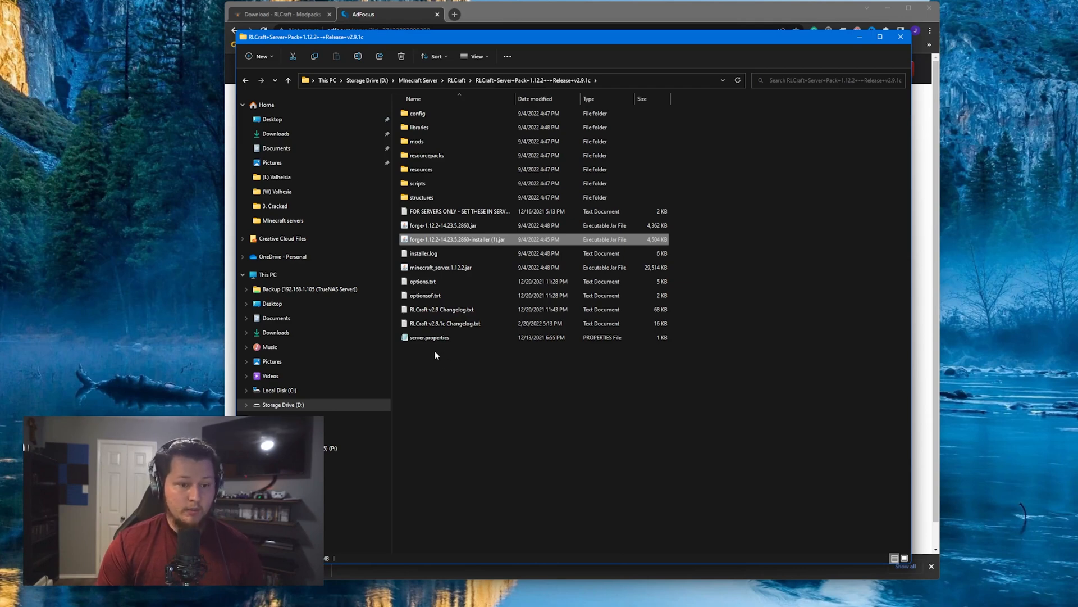
Create run.bat.txt in the server folder with the java launch command, replacing 4096M with 12G.
right_click(434, 355)
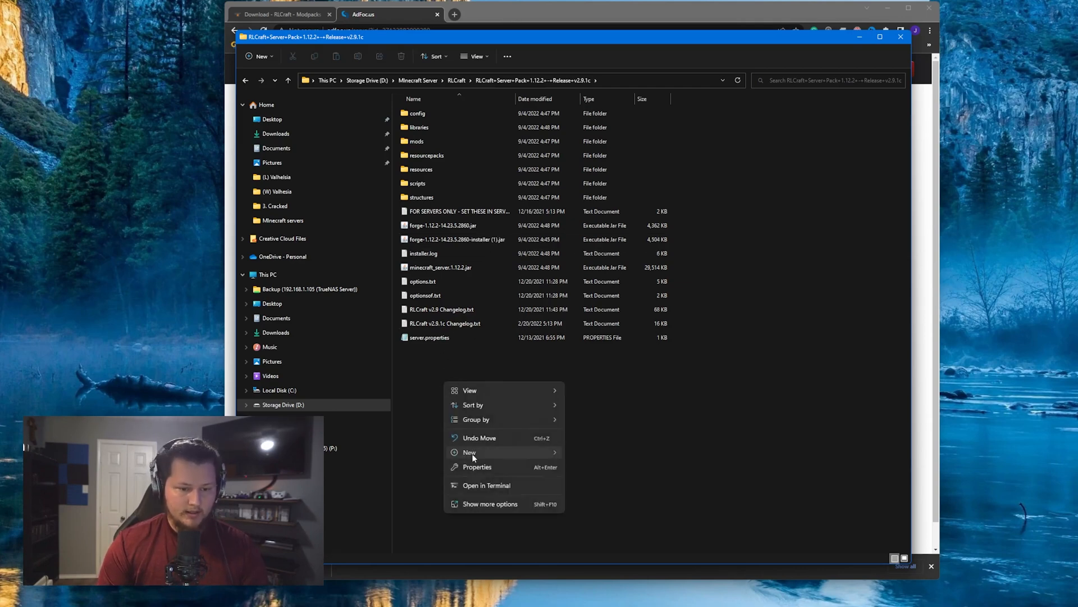
left_click(470, 452)
type("run.bat.txt")
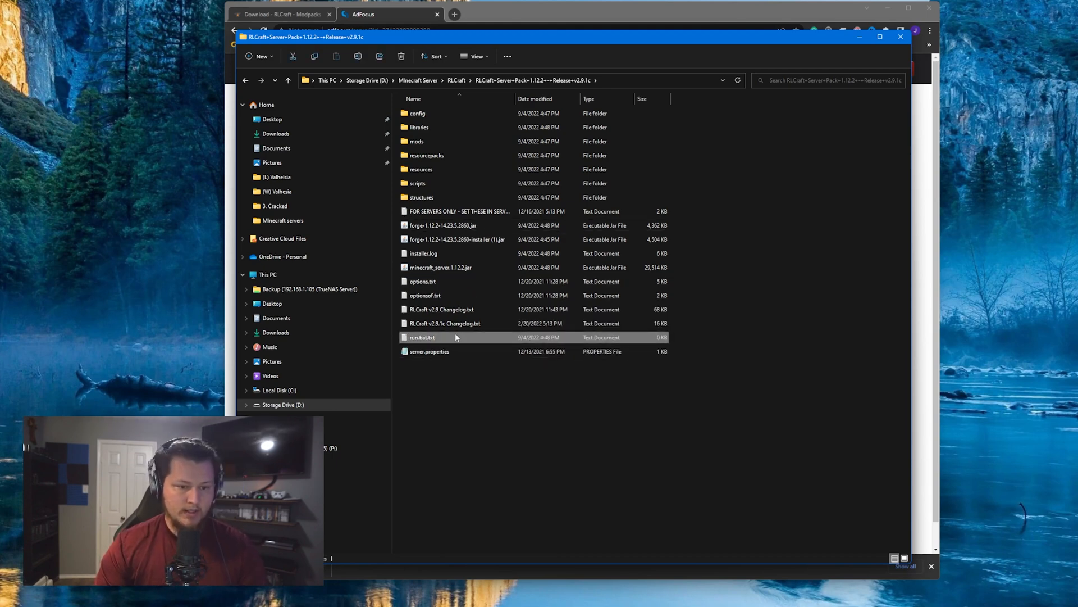
double_click(423, 337)
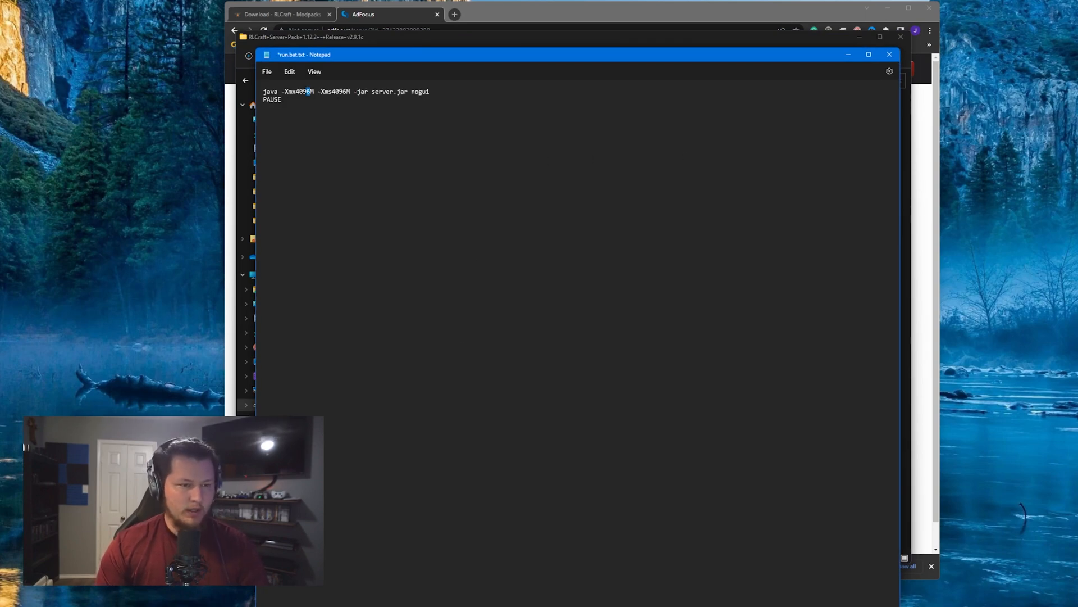
double_click(301, 91)
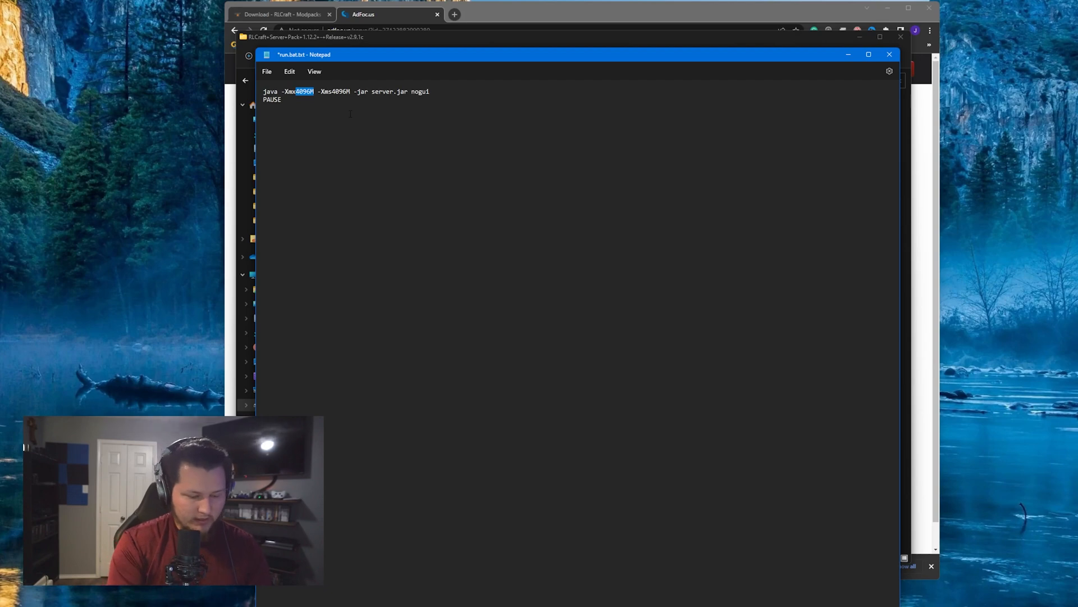
type("12G")
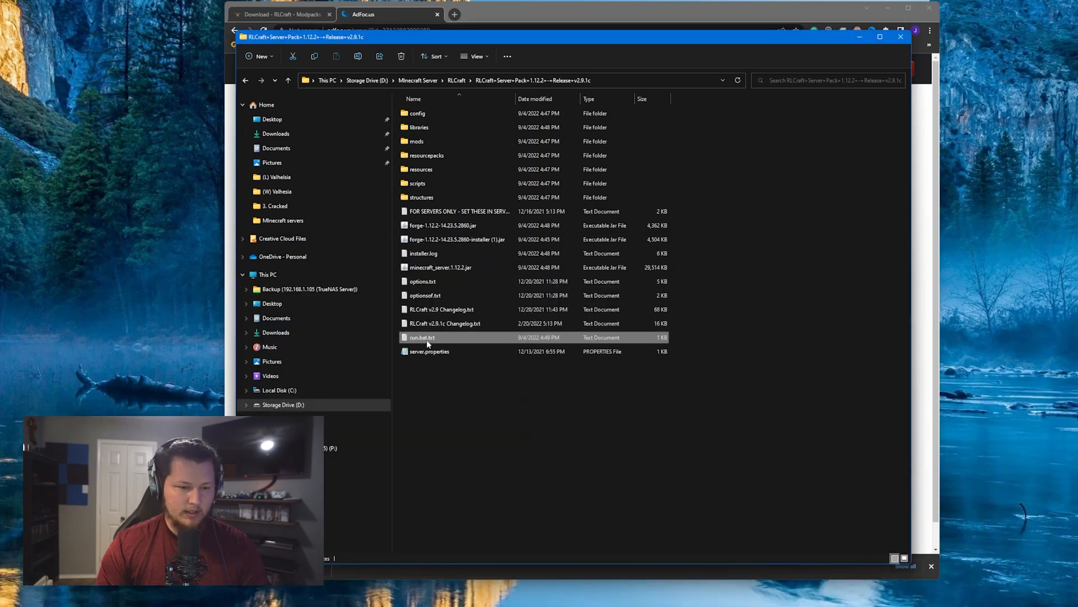
mouse_move(432, 346)
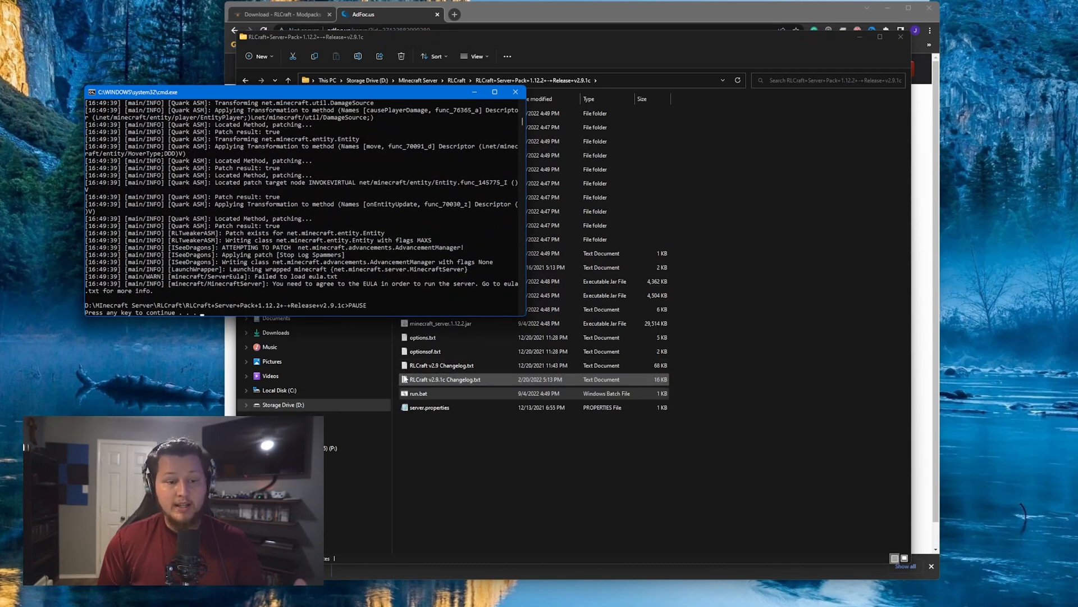
Close the server console after the first run stops on the unaccepted EULA.
left_click(418, 393)
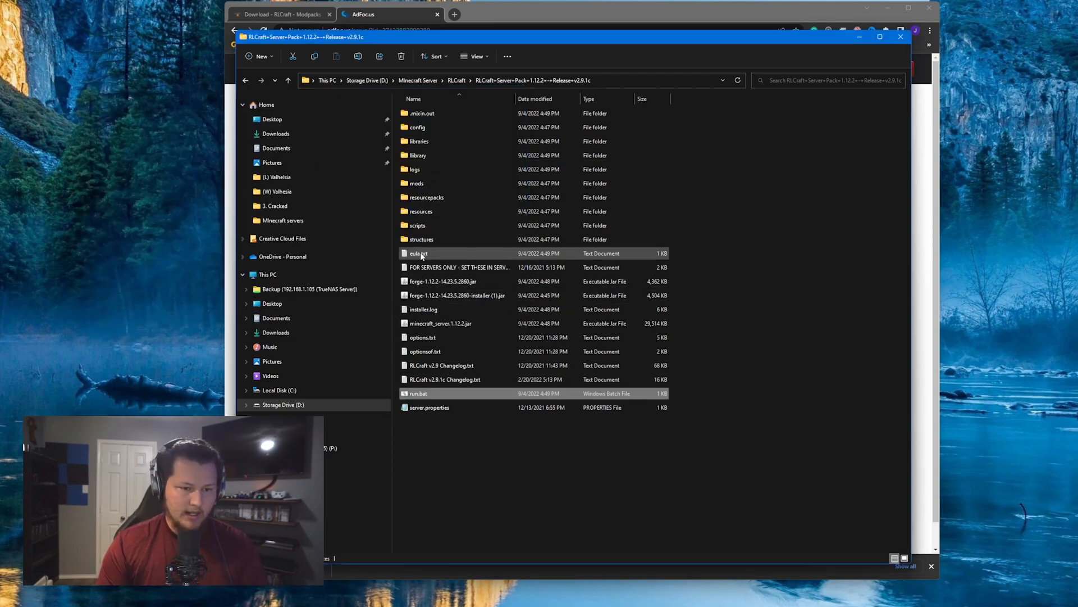
Accept the EULA in eula.txt and relaunch the server with run.bat.
double_click(419, 252)
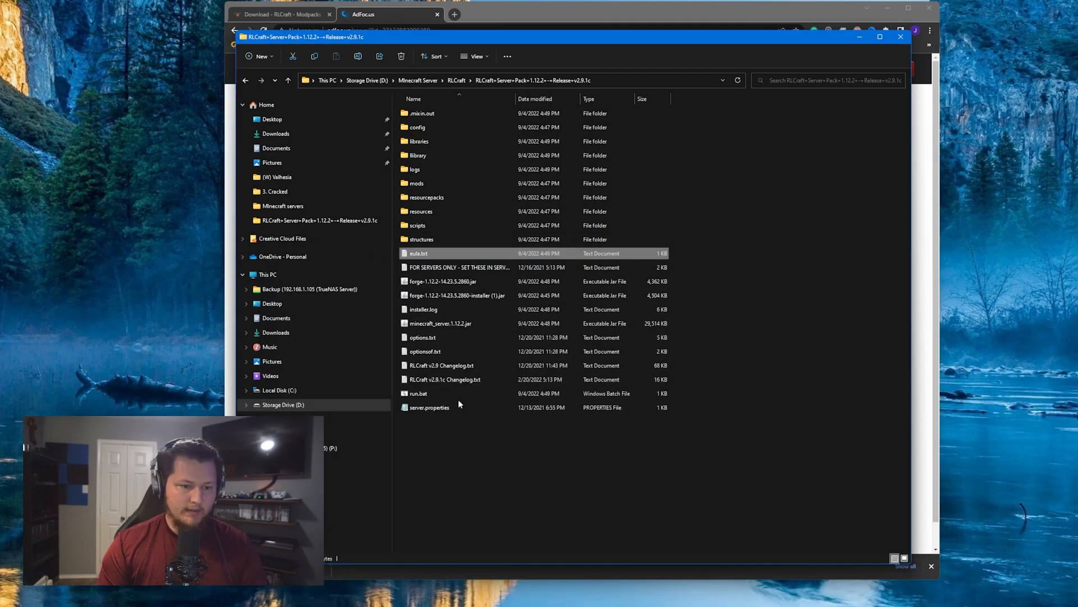
double_click(418, 393)
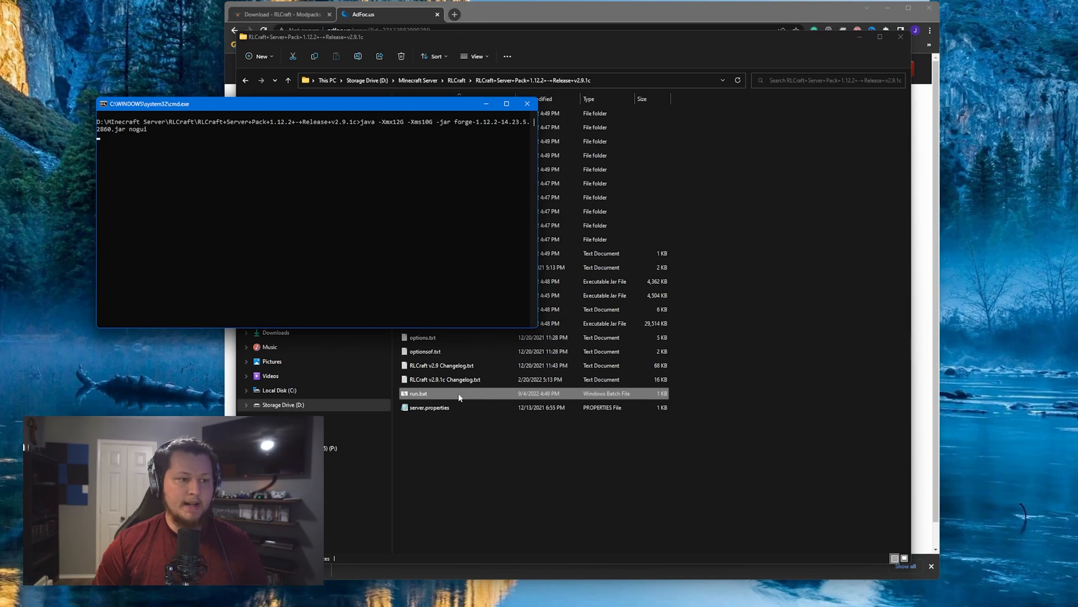